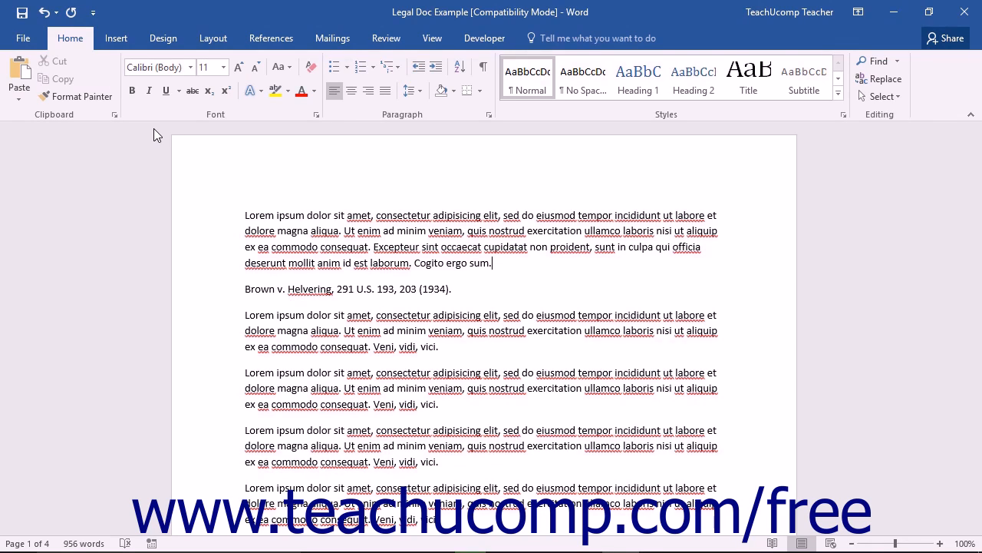
mouse_move(115, 38)
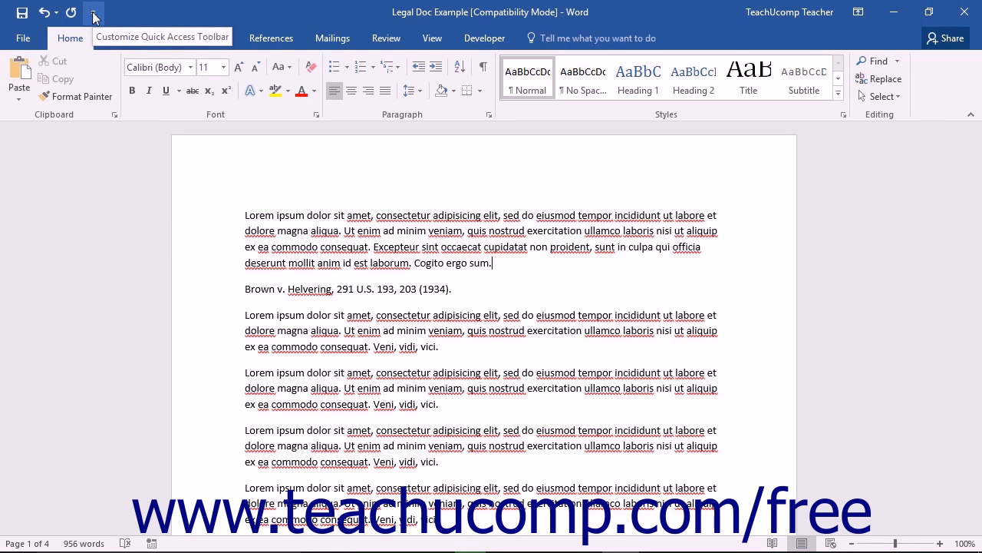
- Open Word Options on the Quick Access Toolbar page via More Commands
click(93, 14)
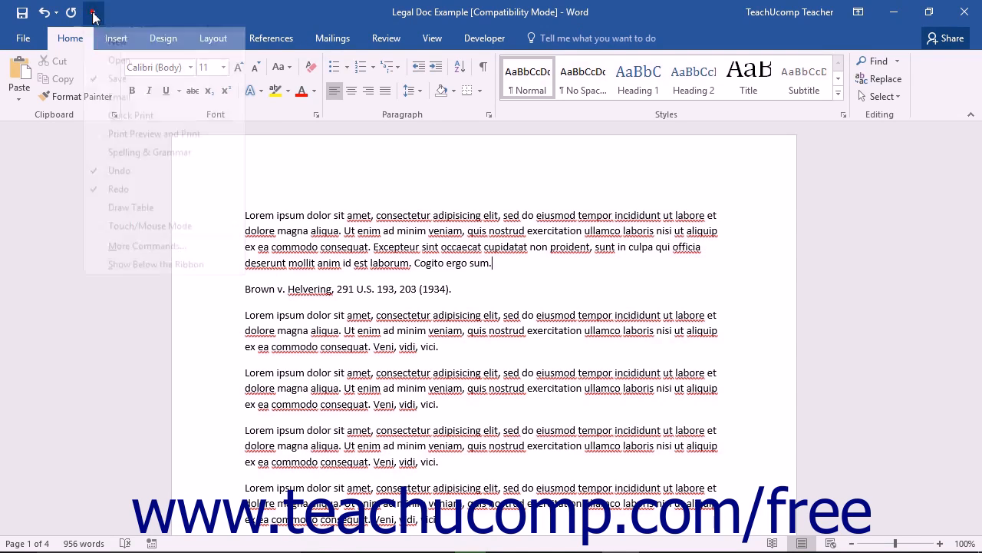
click(93, 13)
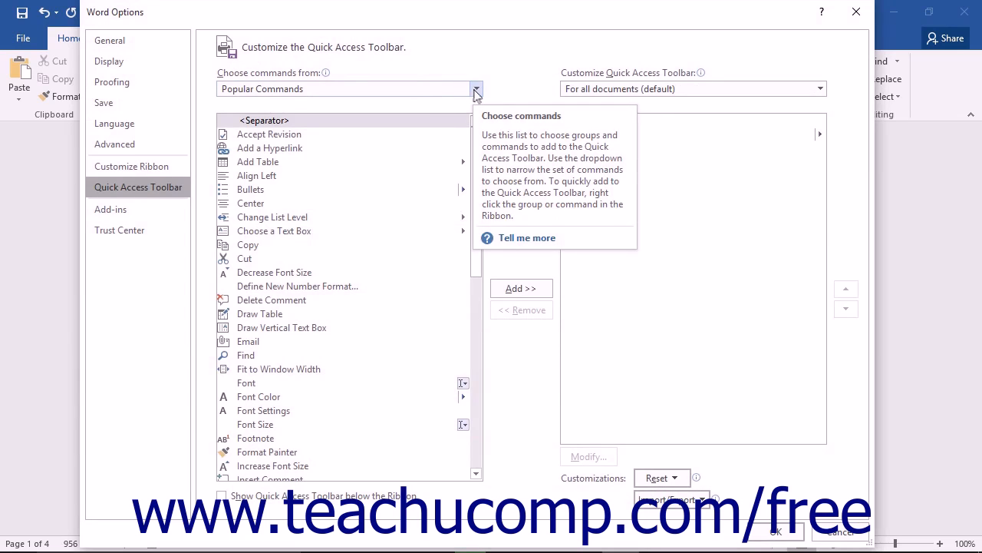
- Add Research from All Commands to the Quick Access Toolbar and confirm with OK
click(476, 88)
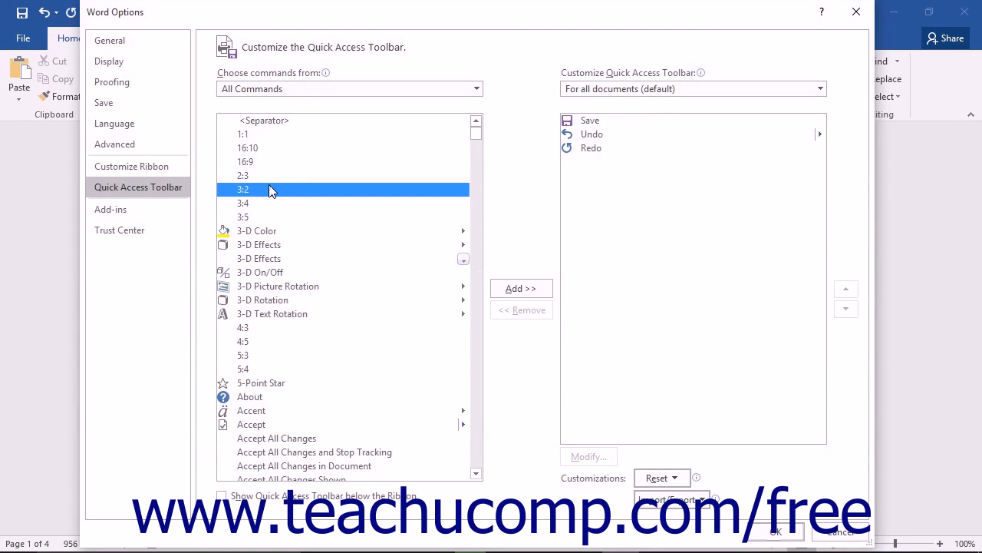
scroll(down, 3)
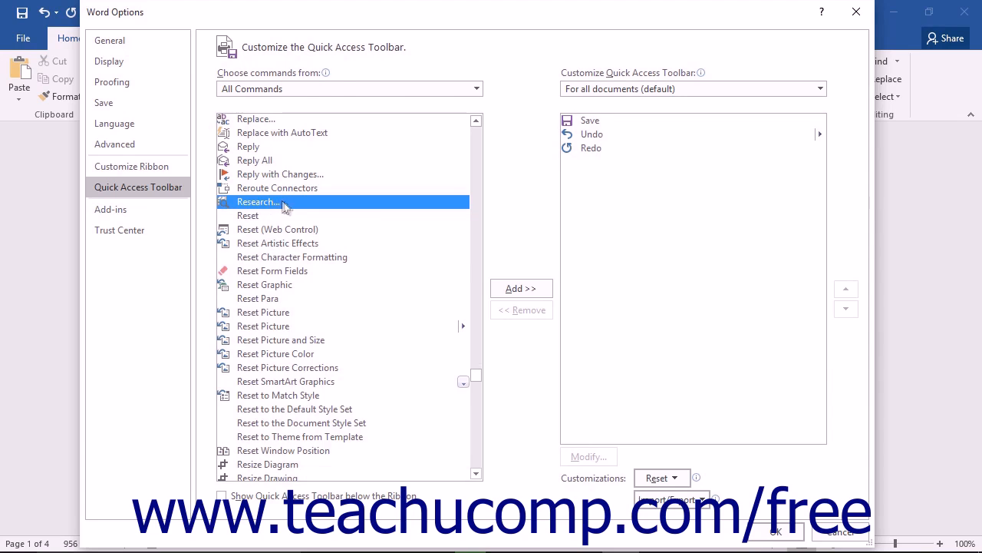
mouse_move(521, 288)
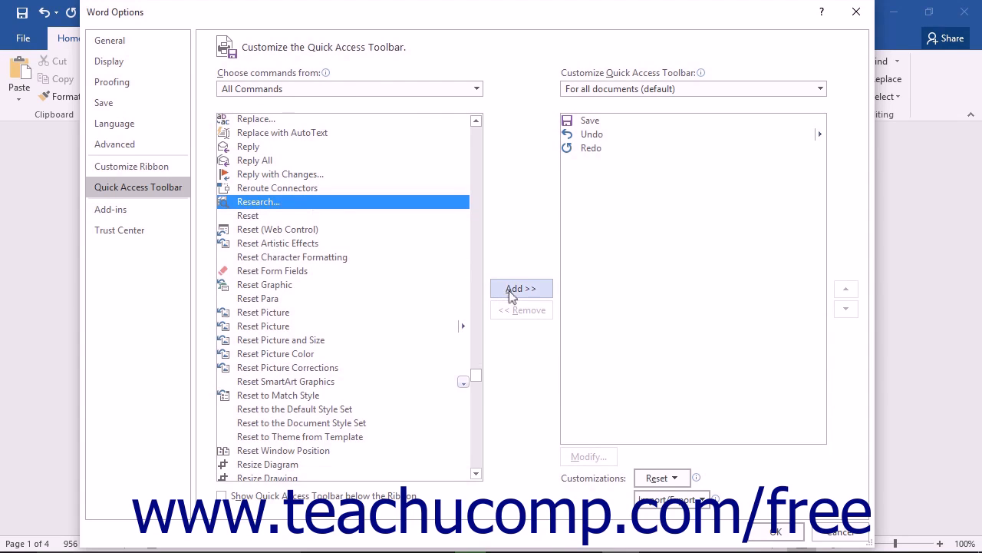
click(522, 288)
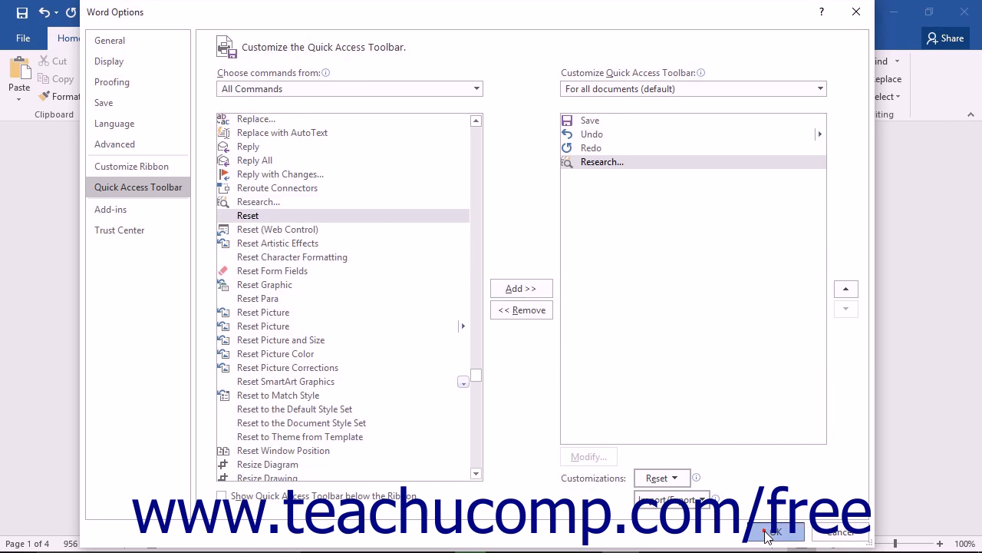
click(774, 531)
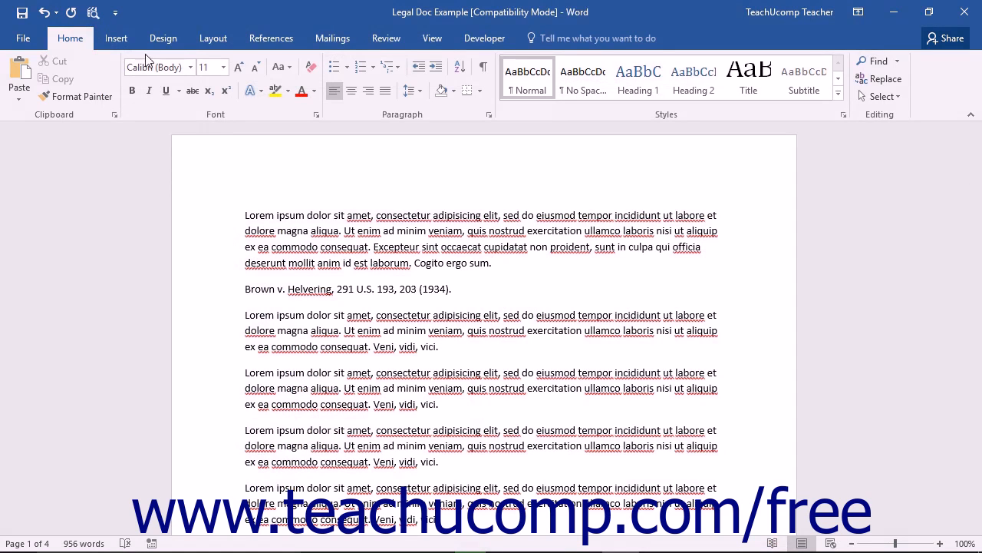
- Launch the new Research button to show the Research pane beside the document
click(92, 12)
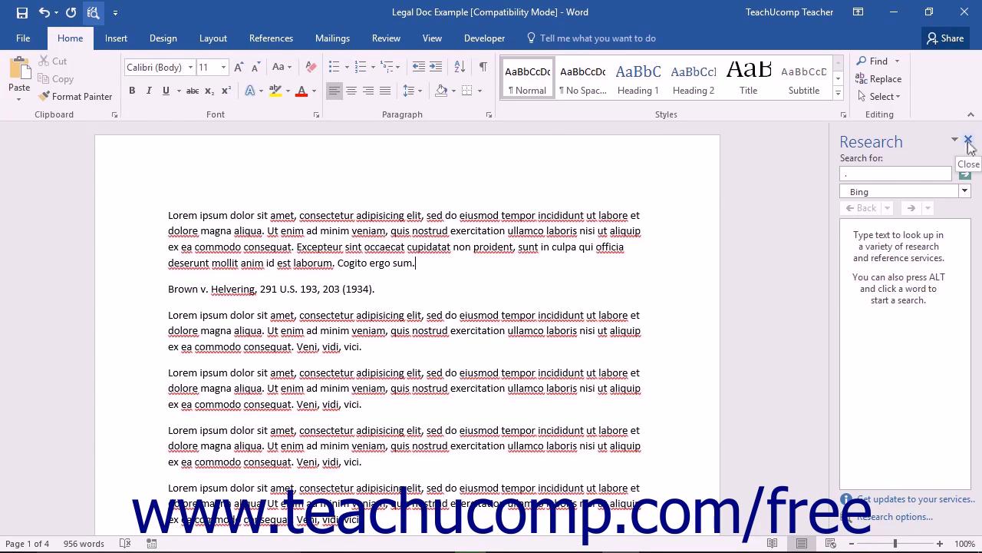
click(968, 140)
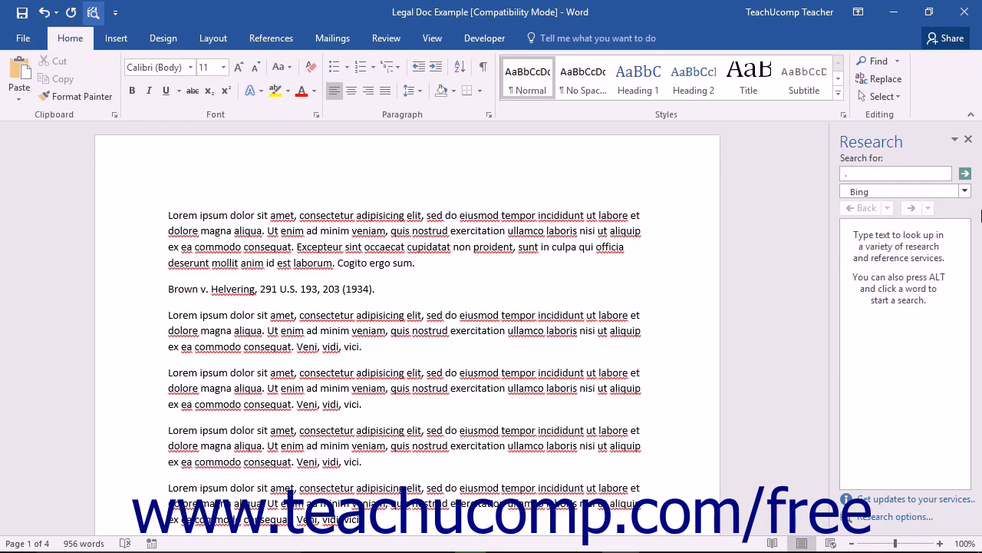
- Look up 'ergo' from the document using Factiva iWorks as the research source
click(964, 191)
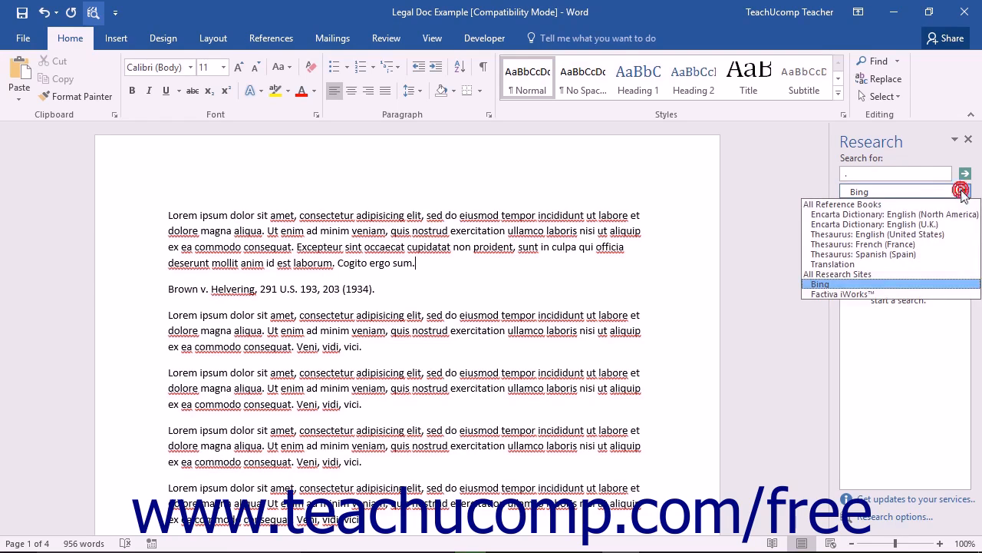
click(840, 294)
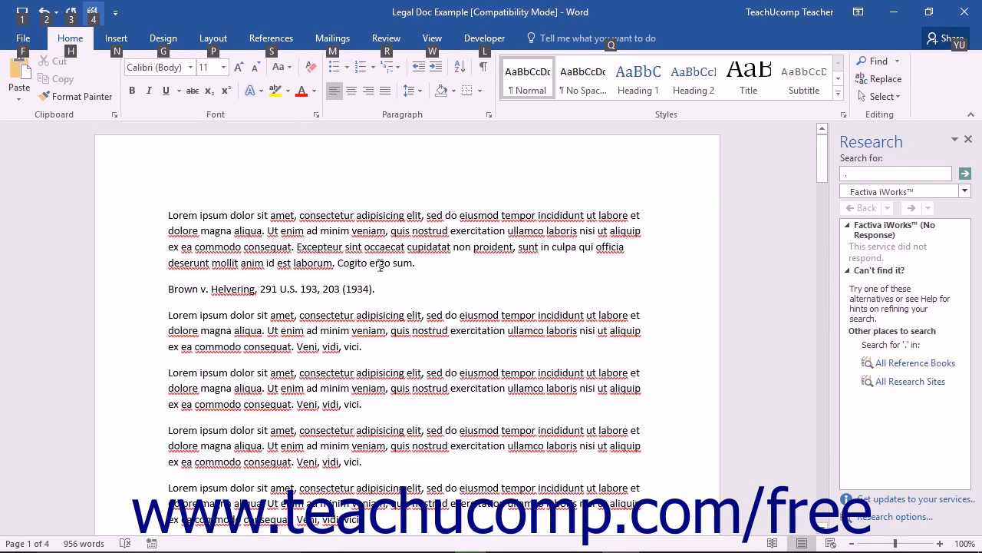
click(414, 263)
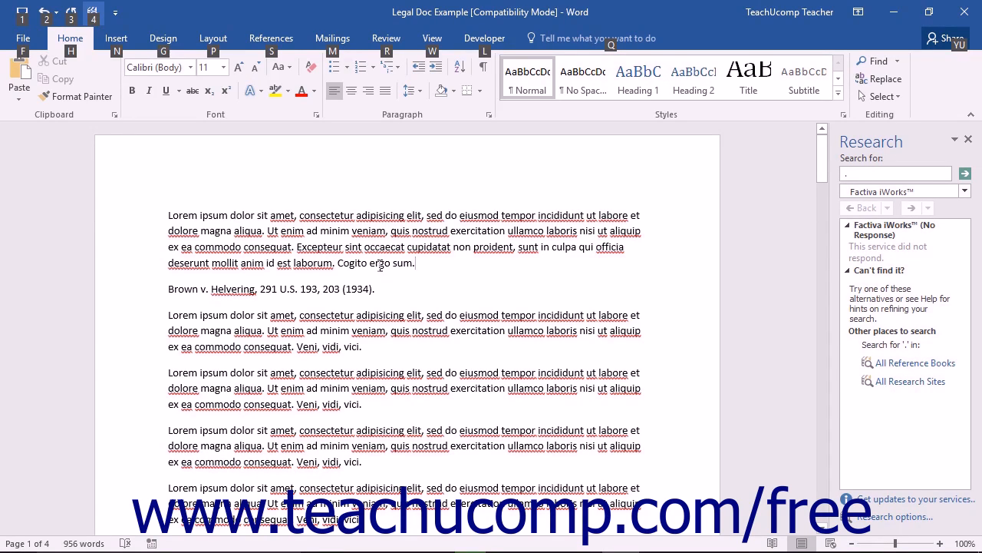
text(ergo)
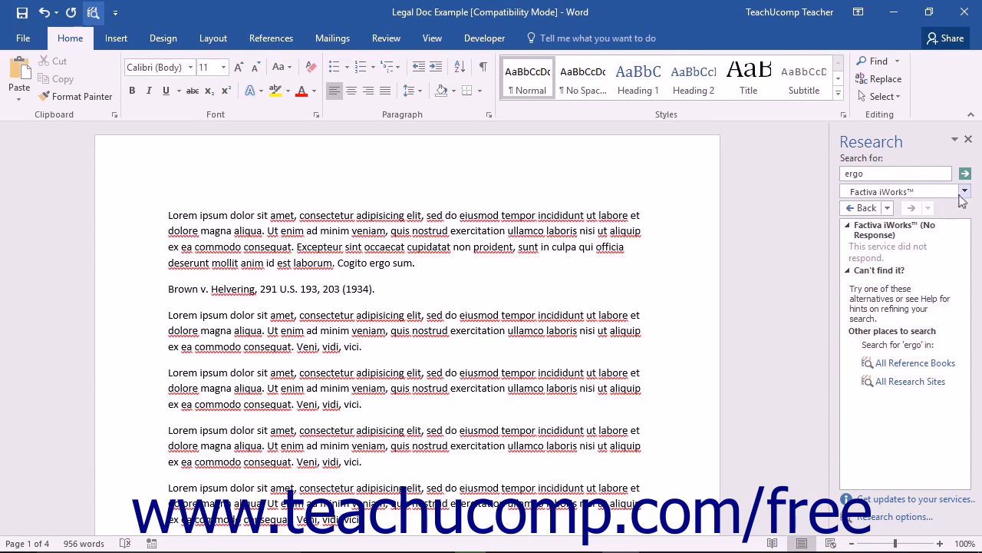
- Show the Encarta Dictionary definition of 'ergo' and start typing 'disse' as a new search
click(964, 190)
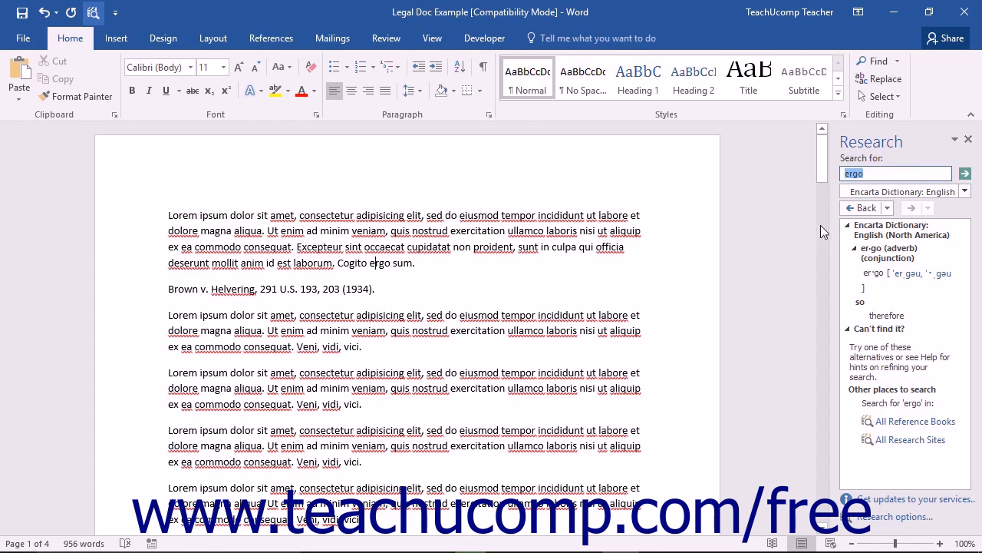
text(d)
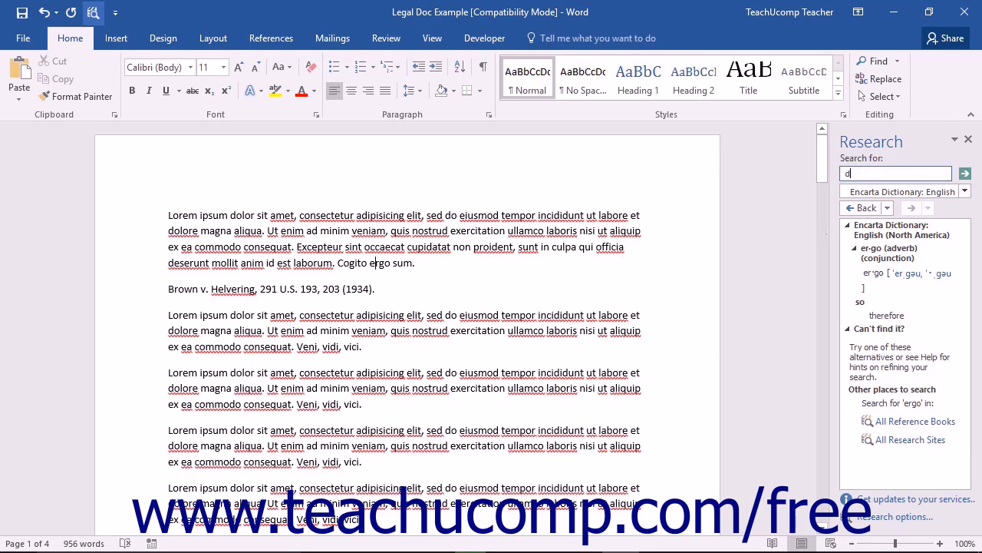
text(issen)
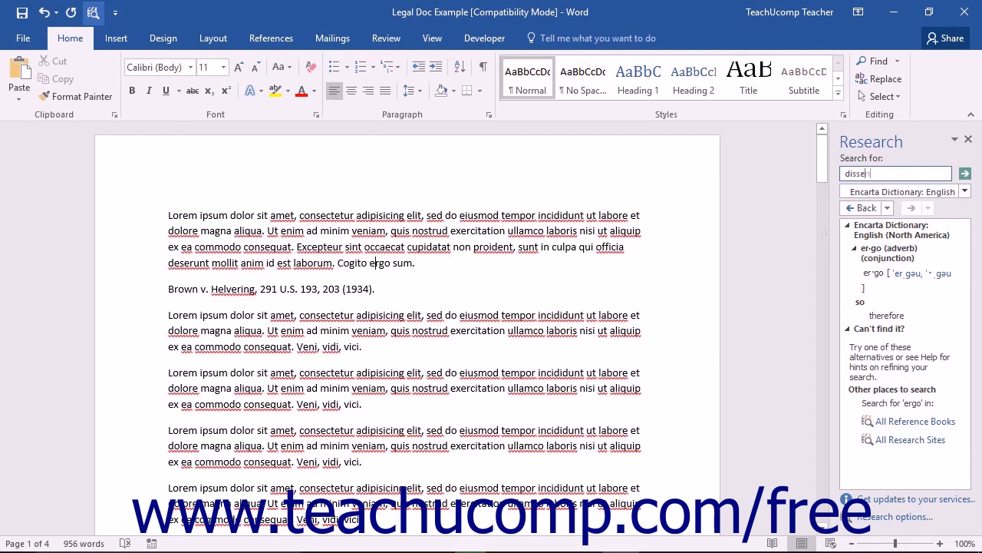